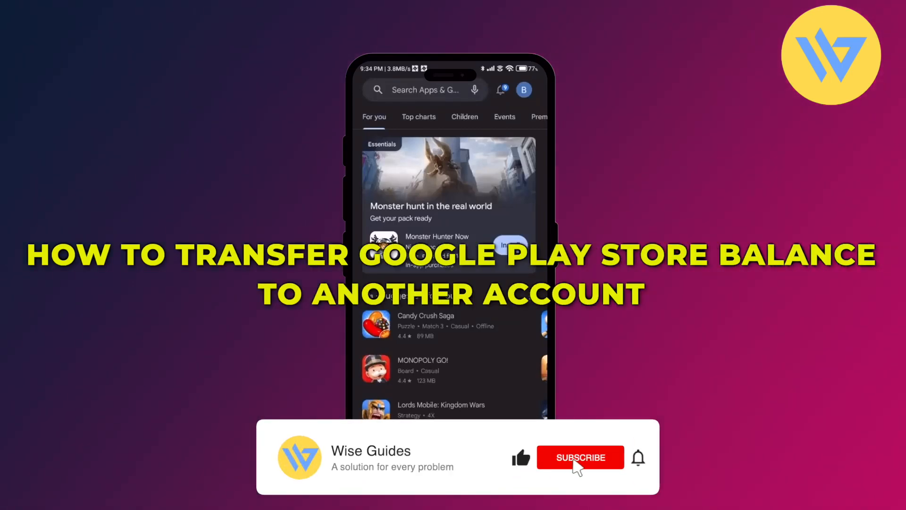
- From the profile menu, go to Help and feedback and start a Contact us request
{"action": "left_click", "coordinate": [579, 458]}
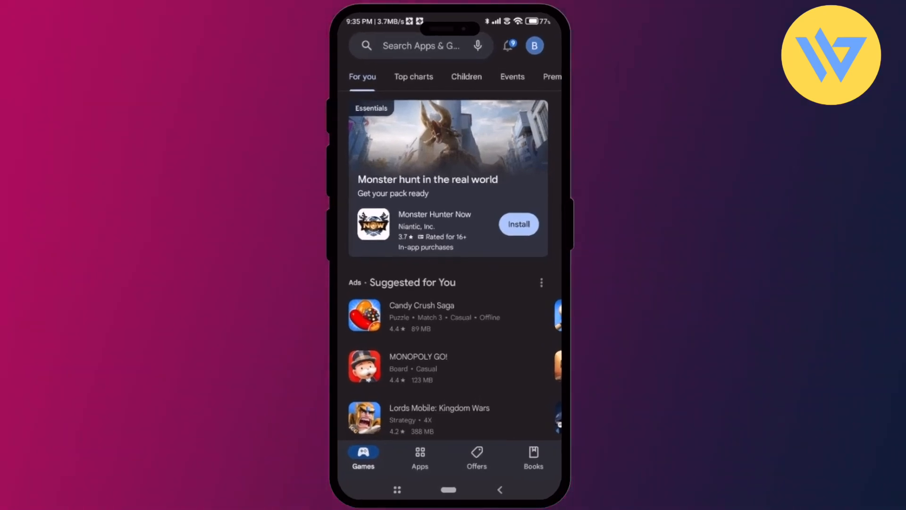
{"action": "left_click", "coordinate": [534, 46]}
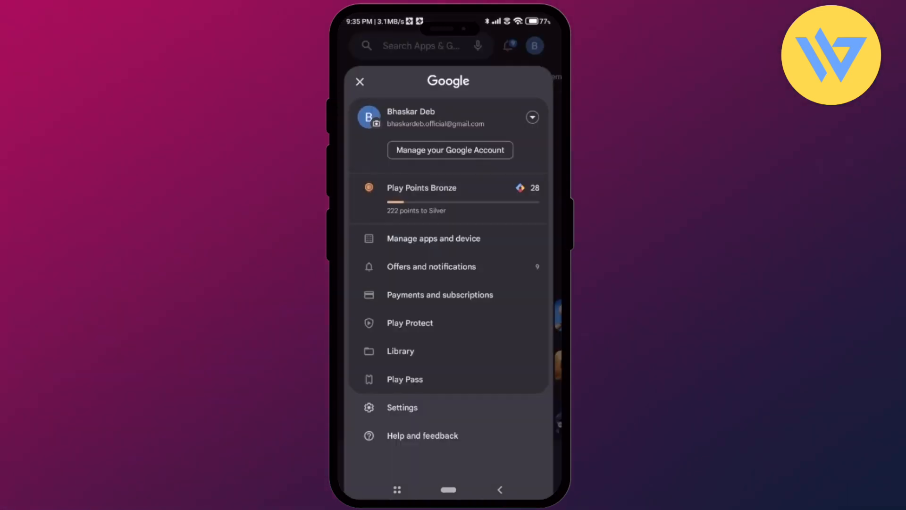
{"action": "left_click", "coordinate": [422, 435]}
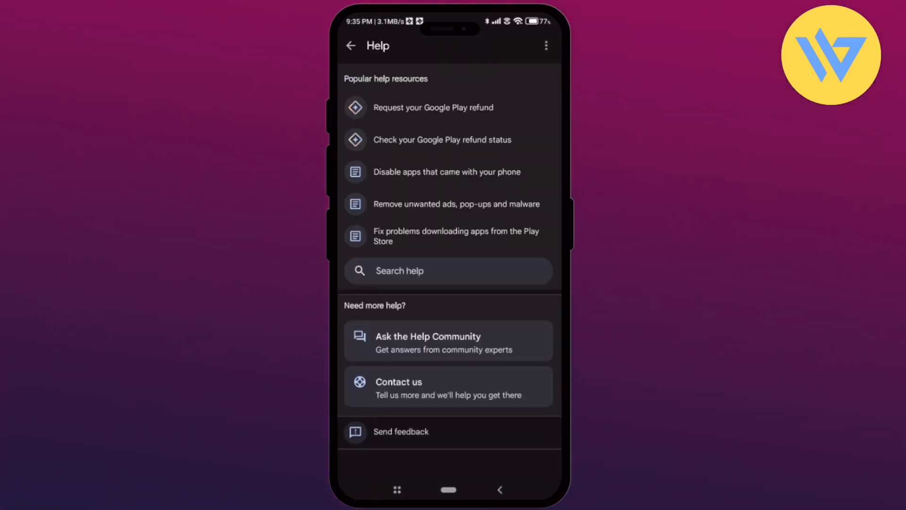
{"action": "left_click", "coordinate": [447, 386]}
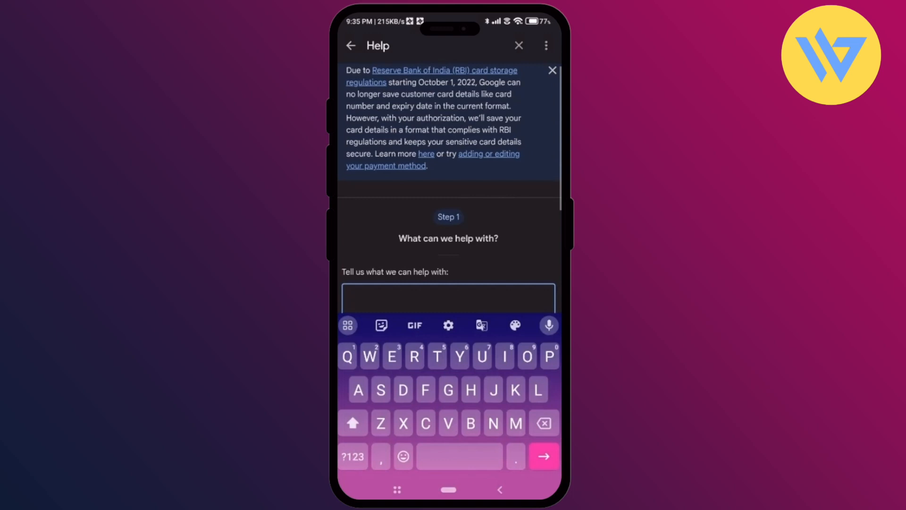
- Describe the issue as 'Money transfer' under Play balance and gift card, reaching Step 4
{"action": "type", "text": "Money transfer"}
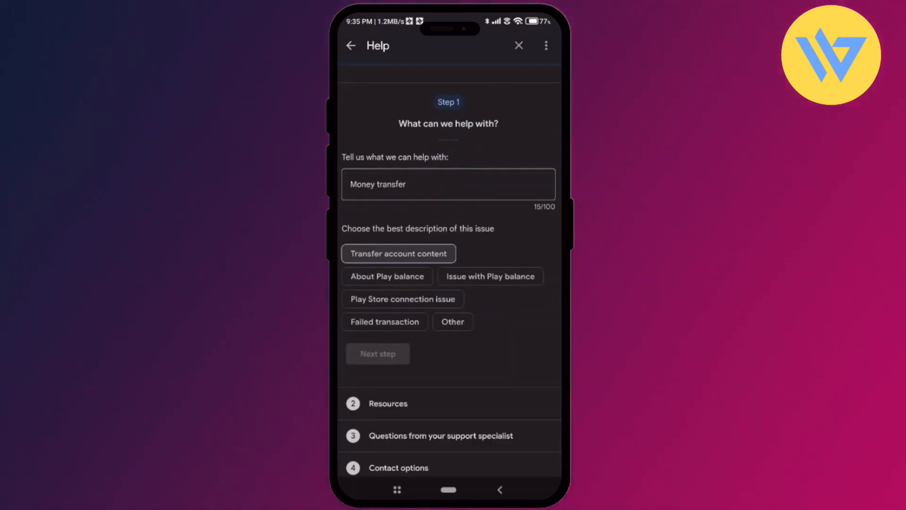
{"action": "left_click", "coordinate": [489, 276]}
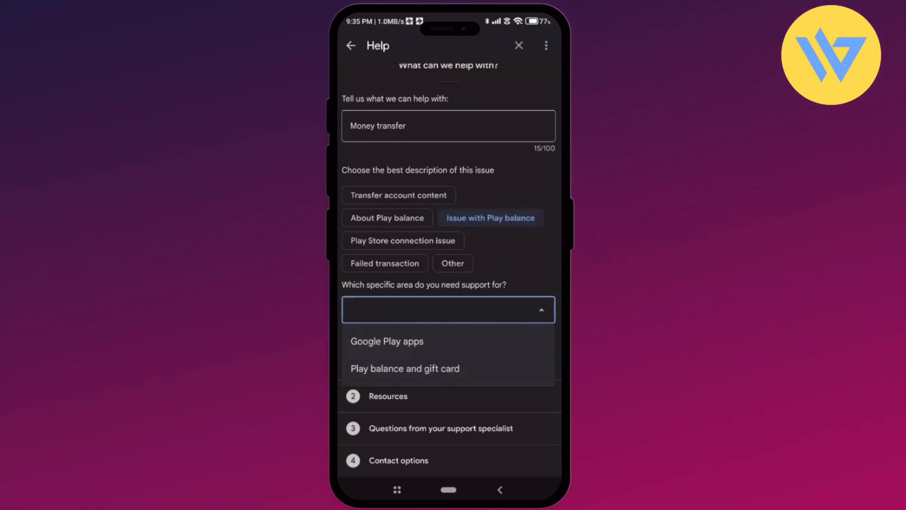
{"action": "left_click", "coordinate": [404, 368]}
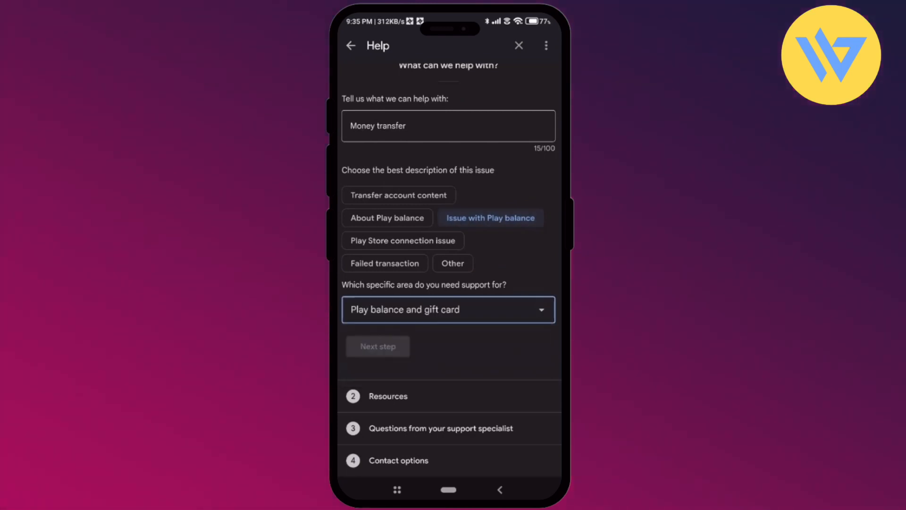
{"action": "left_click", "coordinate": [378, 345]}
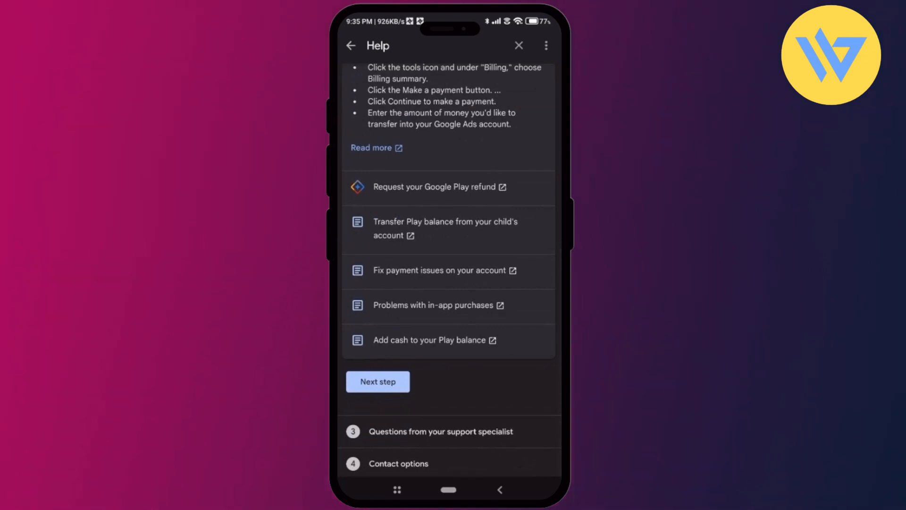
{"action": "left_click", "coordinate": [377, 382]}
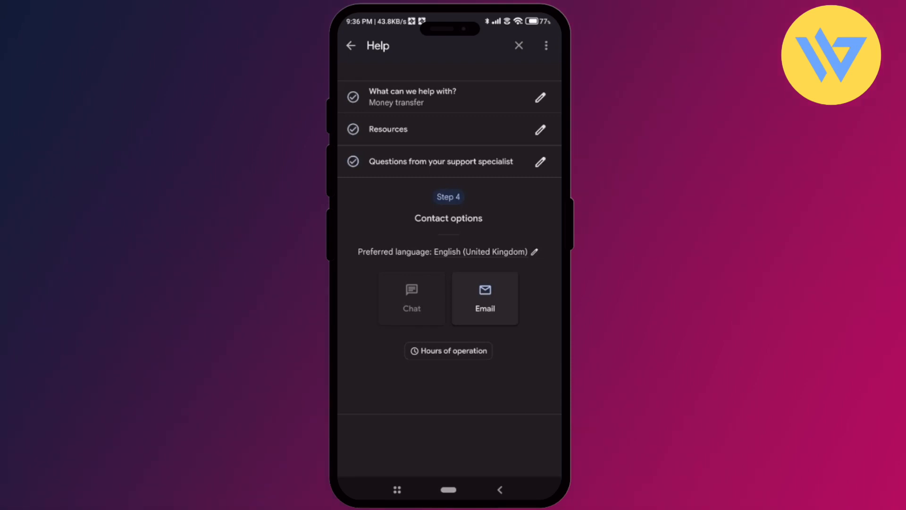
- Check support hours of operation, then choose Email as the contact method
{"action": "left_click", "coordinate": [448, 350]}
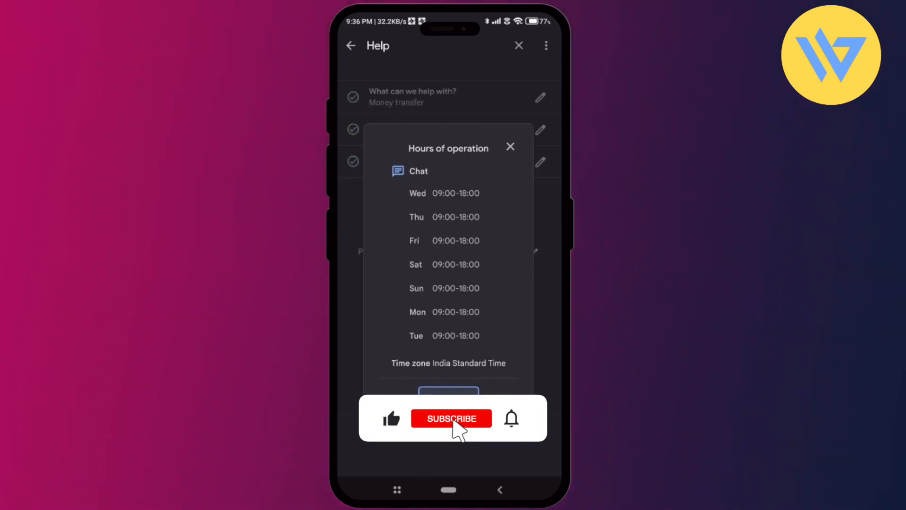
{"action": "left_click", "coordinate": [510, 146]}
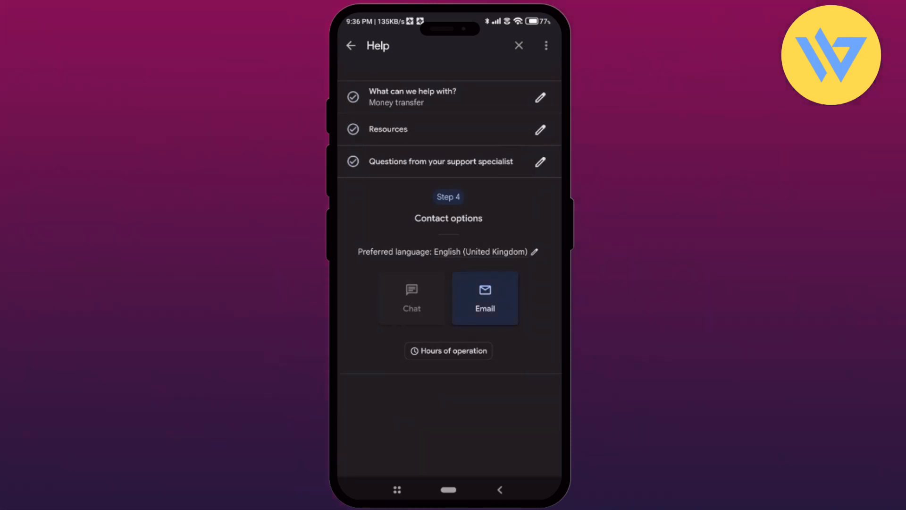
{"action": "left_click", "coordinate": [484, 298]}
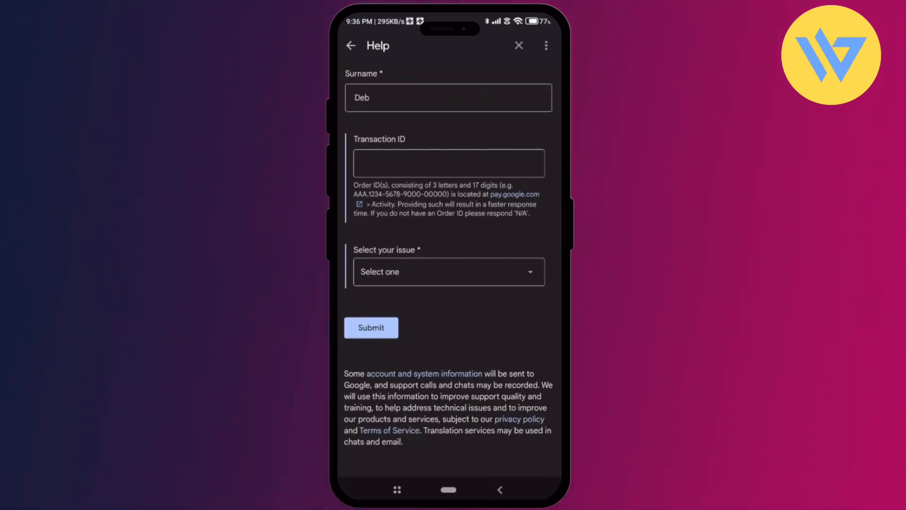
- Choose the 'redeemed to a wrong account' issue, mark tips unhelpful, and start the description
{"action": "left_click", "coordinate": [448, 271]}
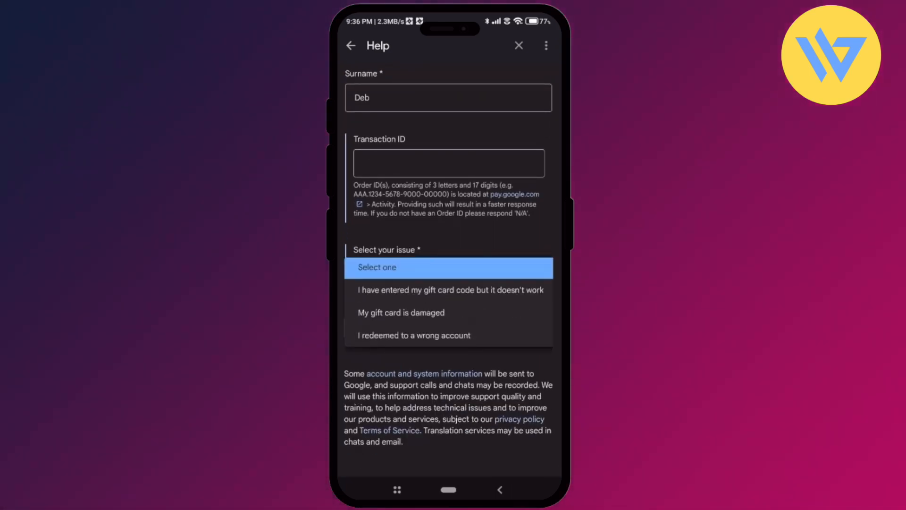
{"action": "scroll", "scroll_direction": "down", "scroll_amount": 3}
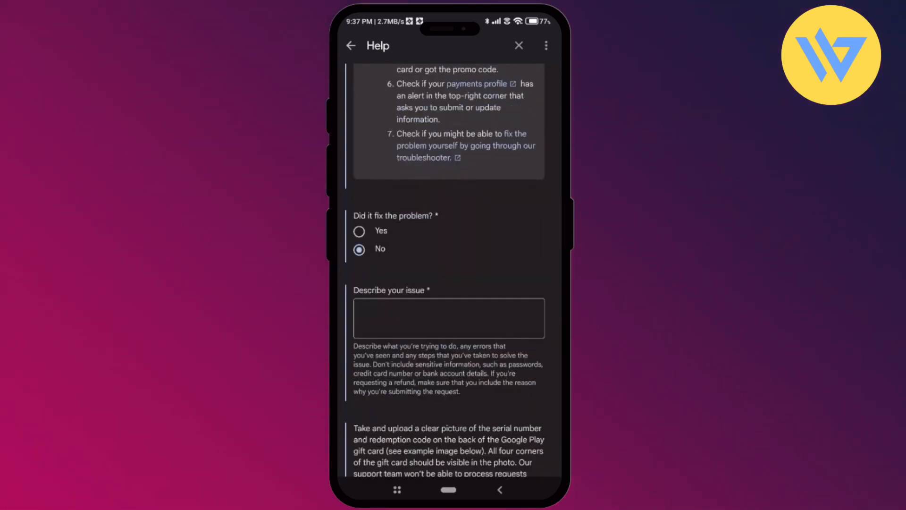
{"action": "left_click", "coordinate": [449, 317]}
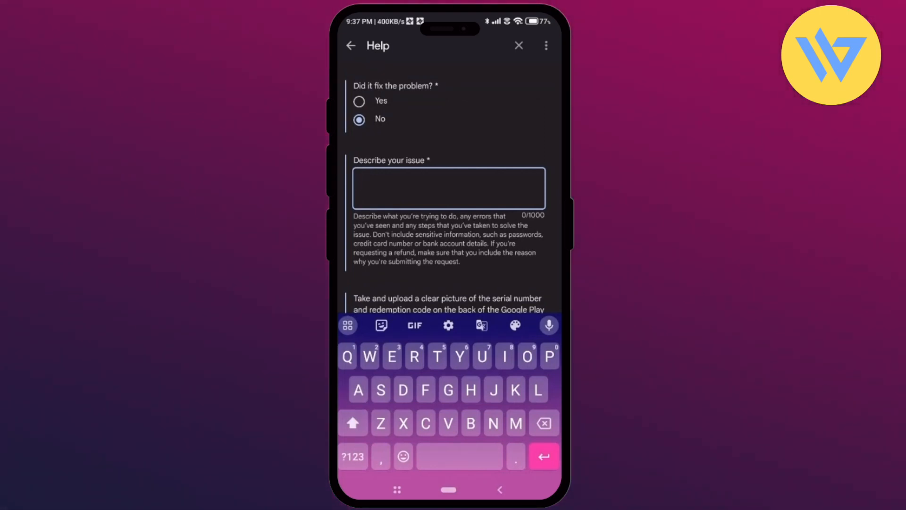
- Write that the money was accidentally added to the wrong email account and should be transferred
{"action": "type", "text": "I accidentally added the money and my wrong email account I want it to transfer into the different account that I have. Xyz@gmail.com"}
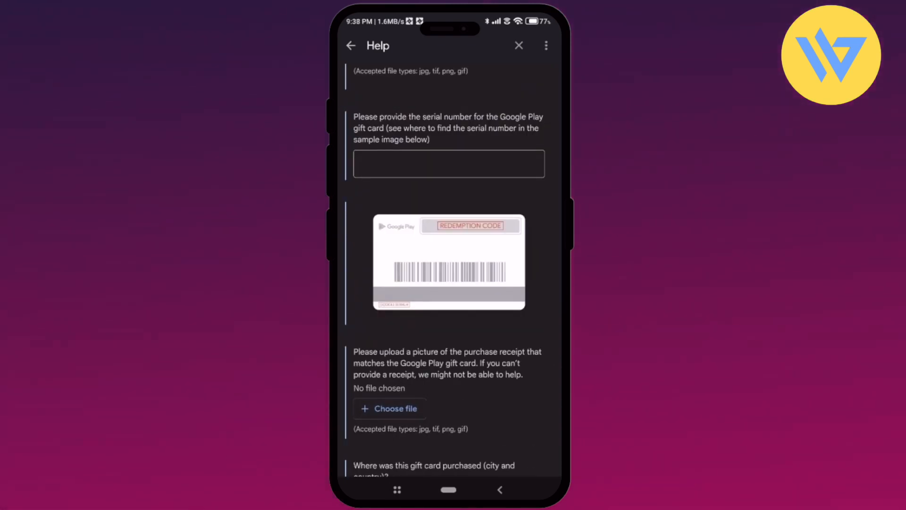
{"action": "scroll", "scroll_direction": "down", "scroll_amount": 3}
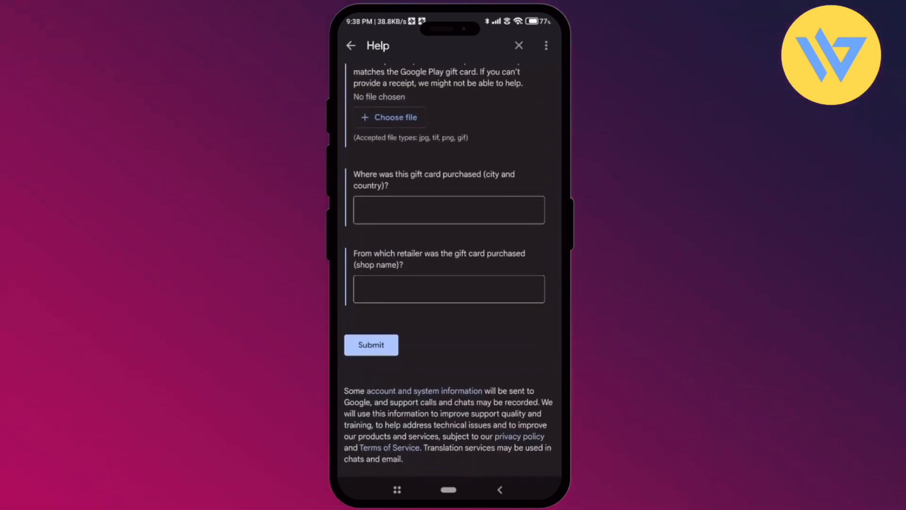
{"action": "scroll", "scroll_direction": "up", "scroll_amount": 3}
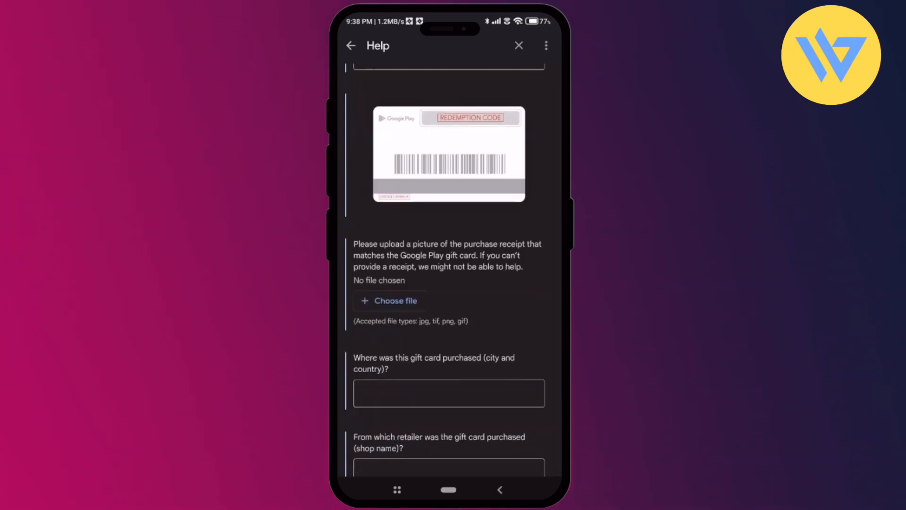